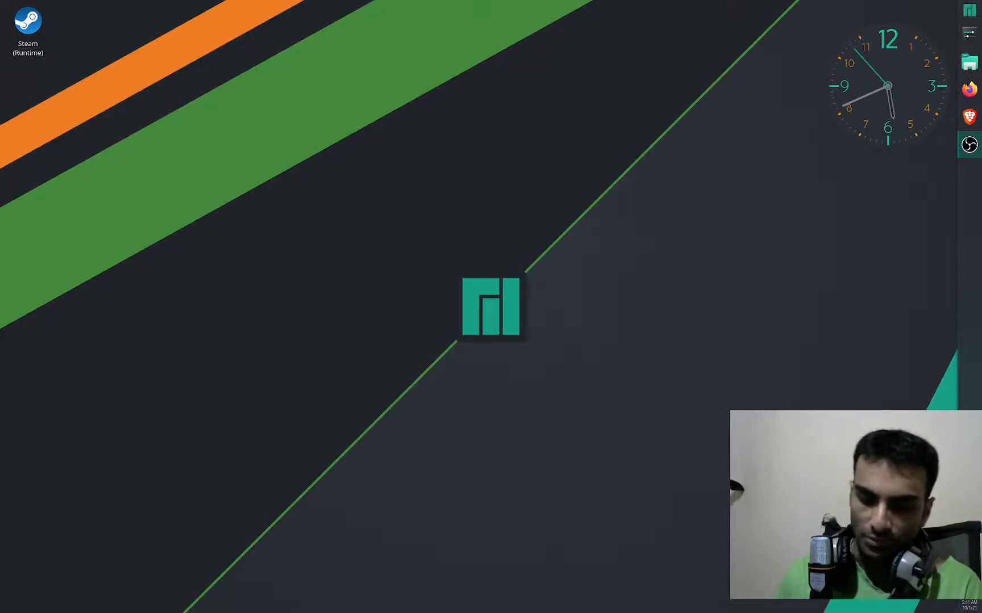
mouse_move(727, 309)
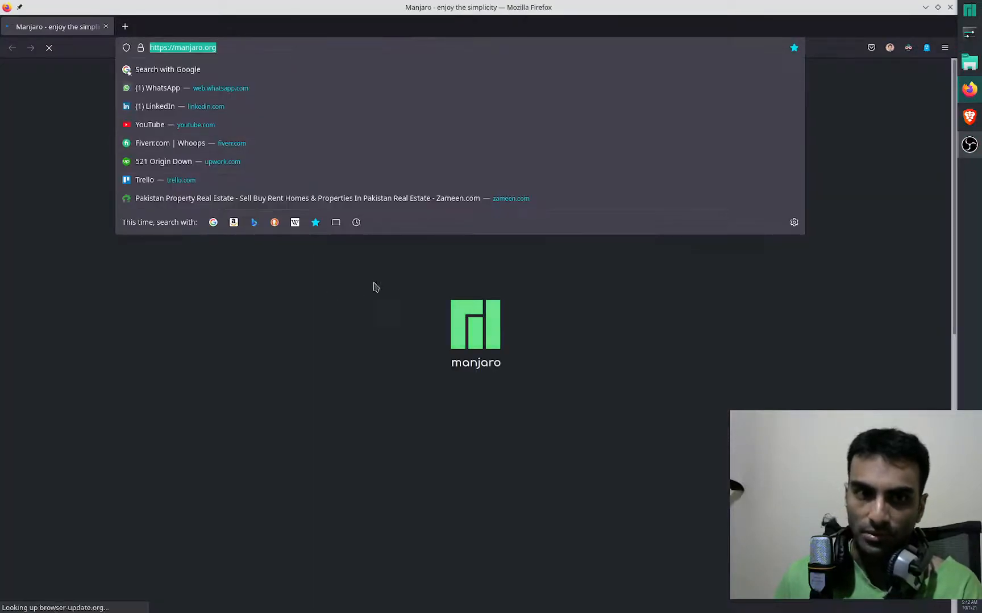
Step: Reach the ArchWiki Baloo article via 'arch' and read down to 'Disabling the indexer'
type("archlinux")
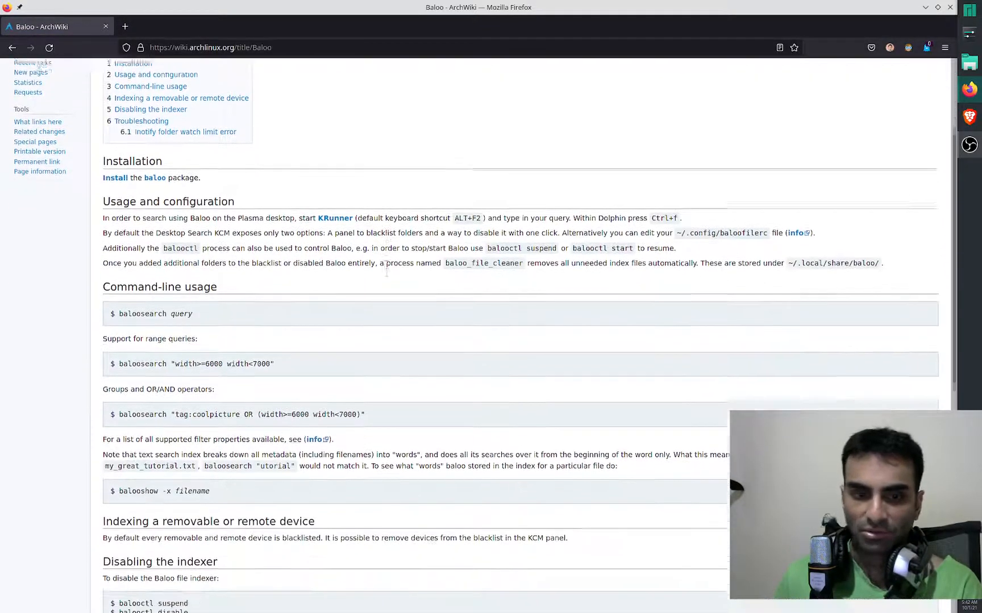
scroll("down", 3)
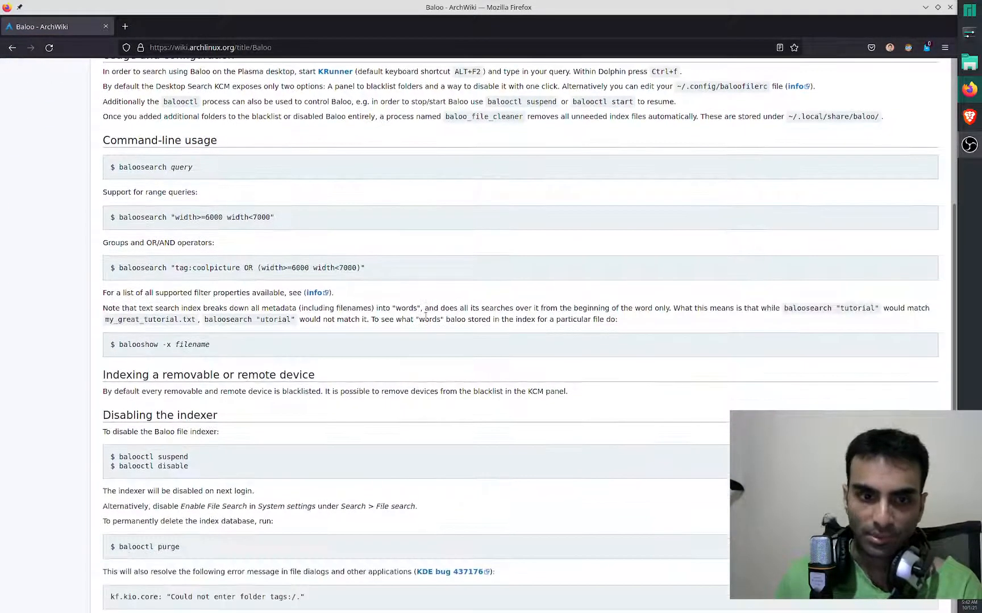
scroll("down", 3)
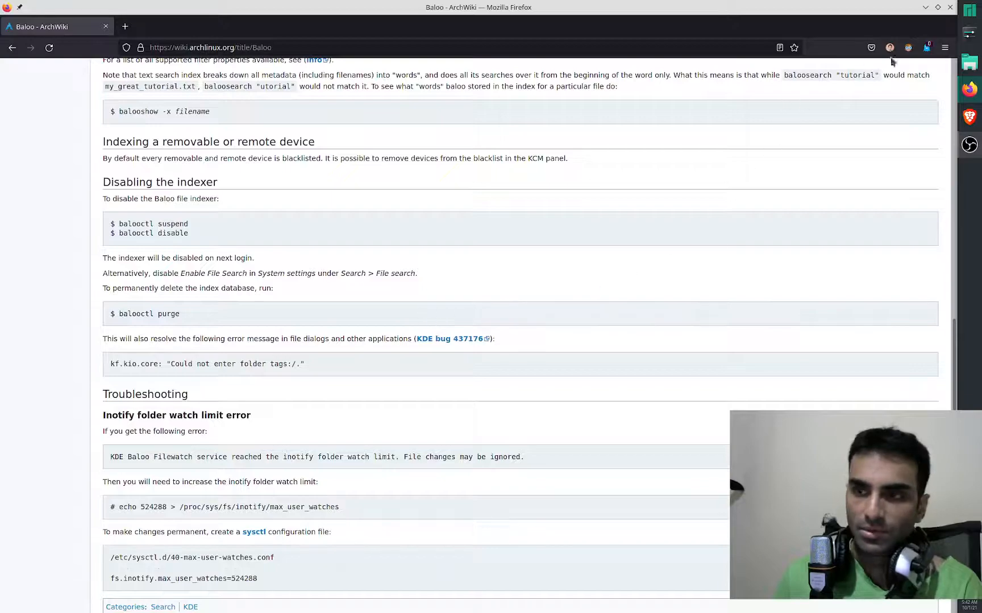
mouse_move(966, 34)
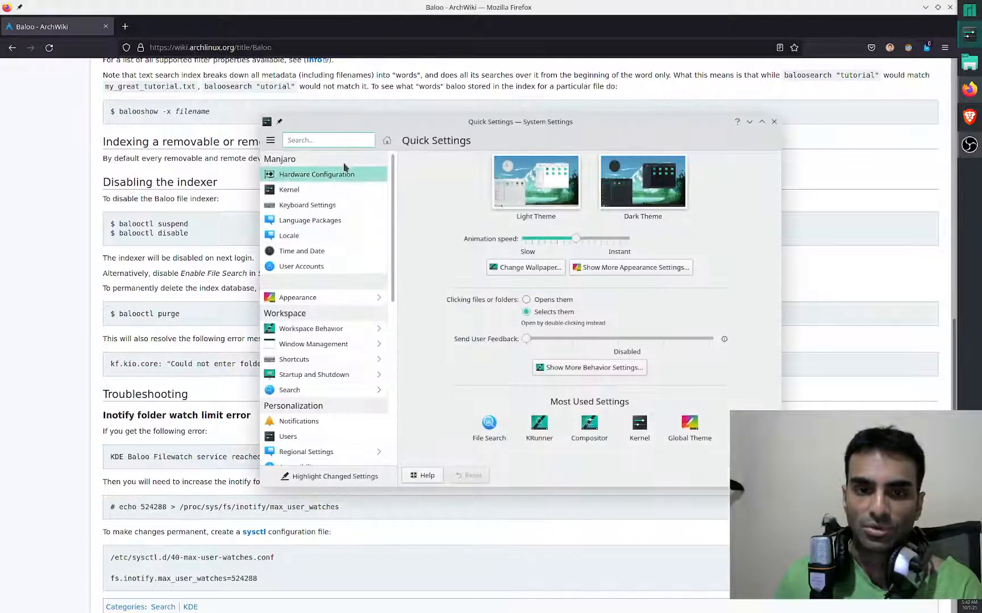
Step: Find File Search in System Settings by searching 'sear' and show Enable File Search unchecked
type("sear")
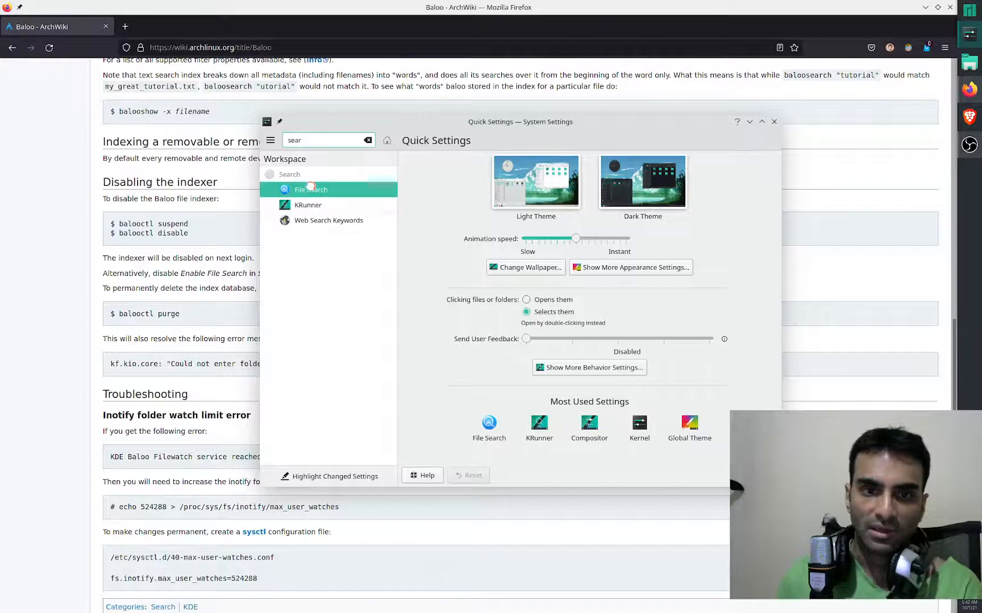
left_click(311, 188)
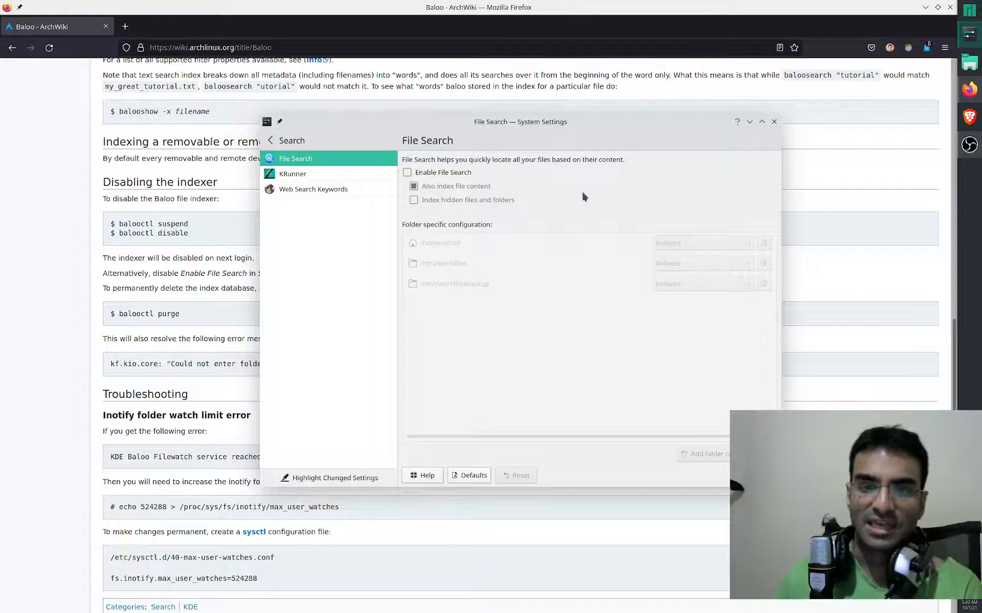
mouse_move(631, 199)
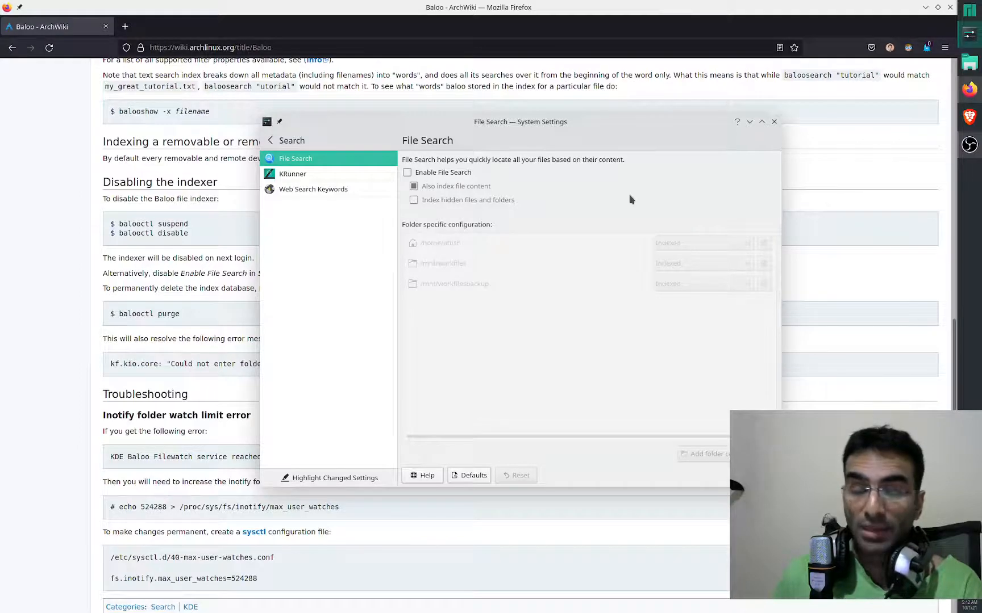
mouse_move(609, 204)
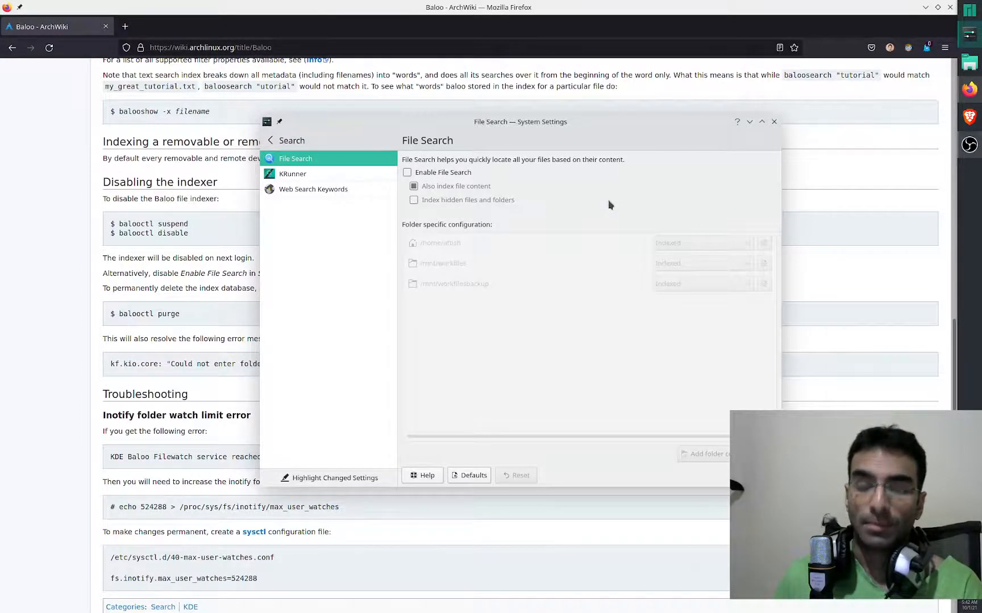
mouse_move(507, 188)
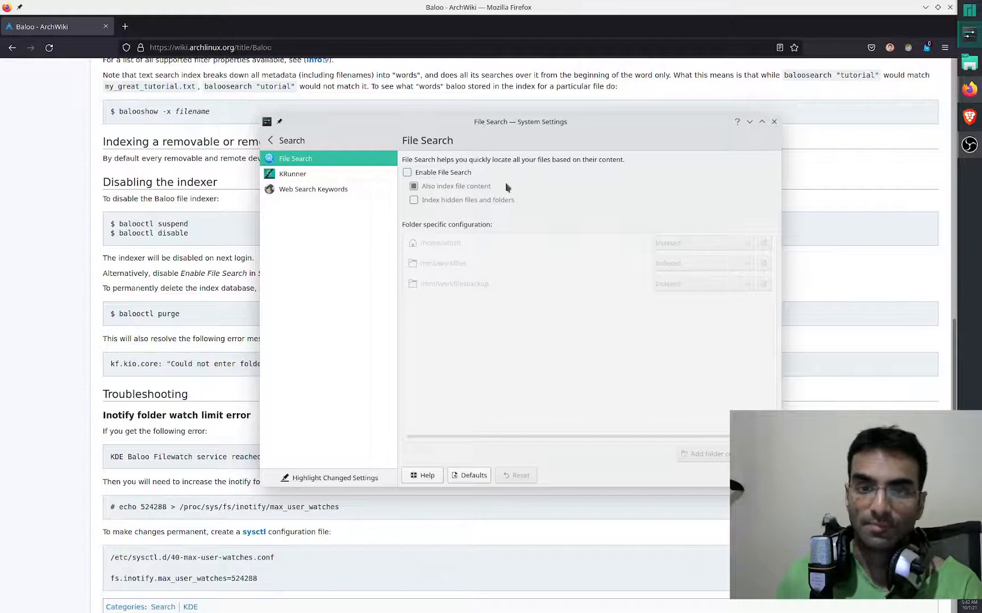
mouse_move(559, 191)
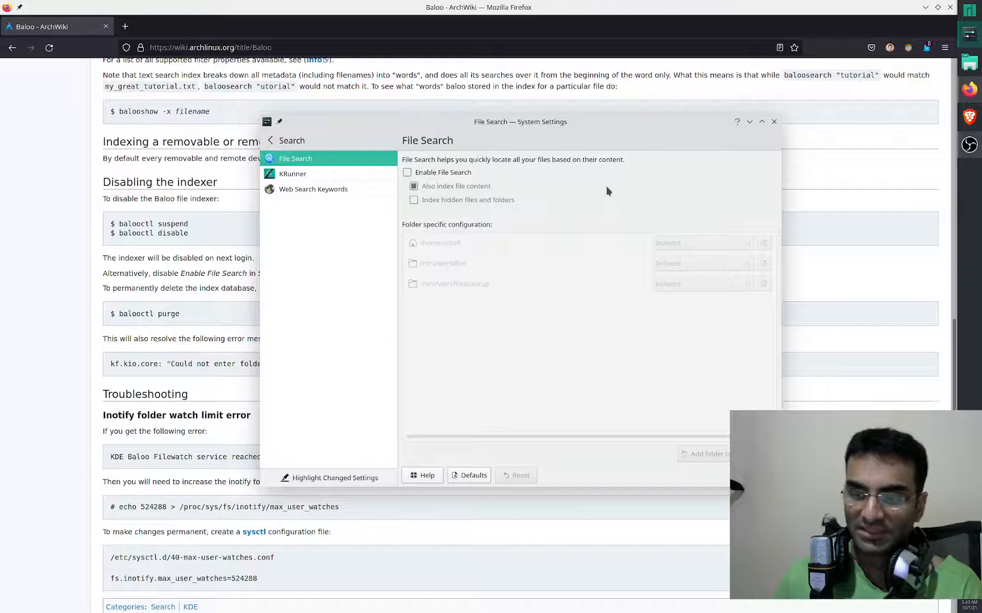
mouse_move(551, 193)
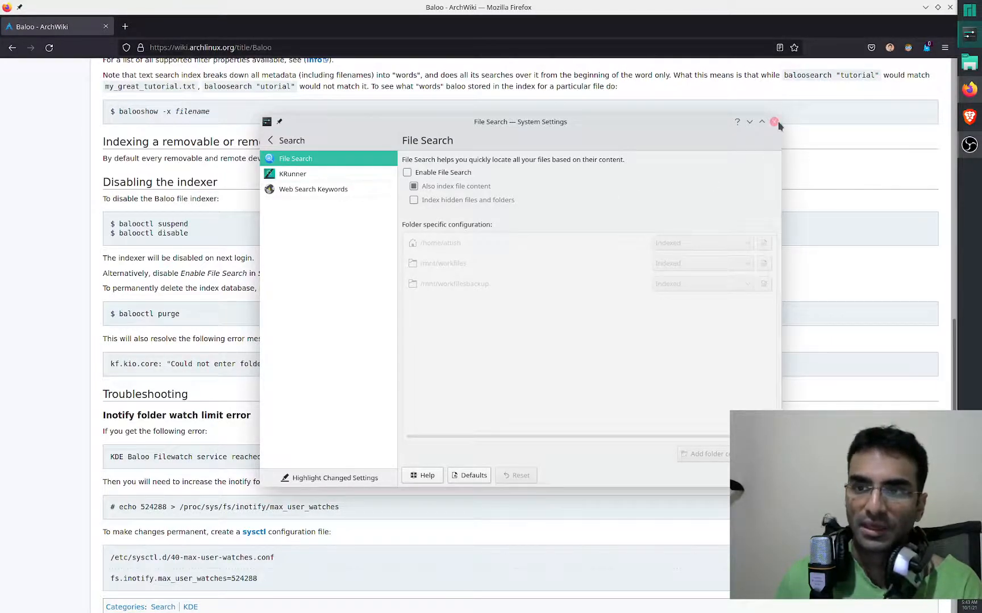
mouse_move(775, 122)
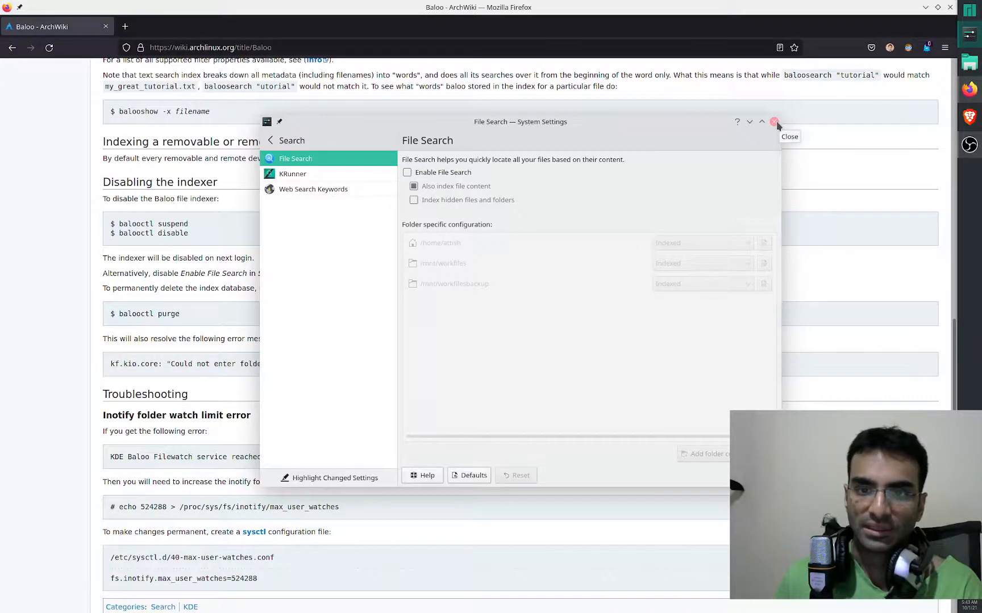
Step: Close System Settings after confirming Enable File Search is unchecked
left_click(774, 121)
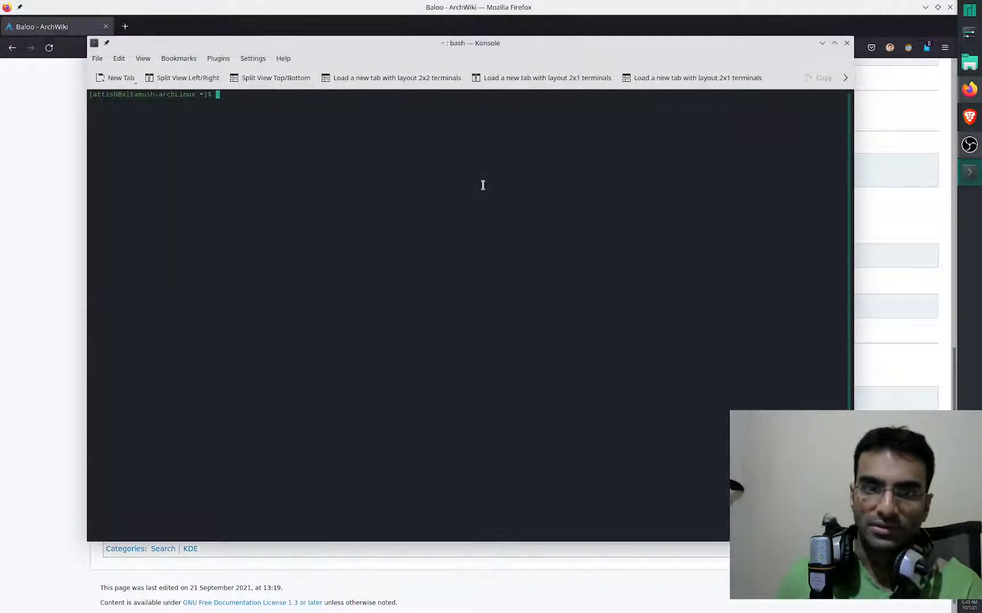
Step: Run 'balooctl disable' in Konsole to stop the indexer, then exit the terminal
type("balooctl disabl")
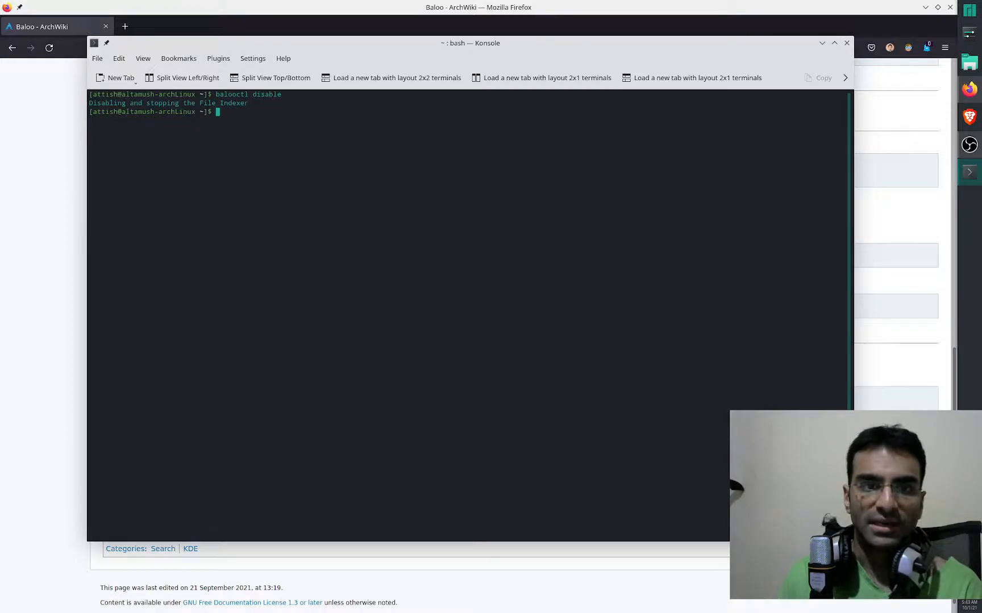
type("exit")
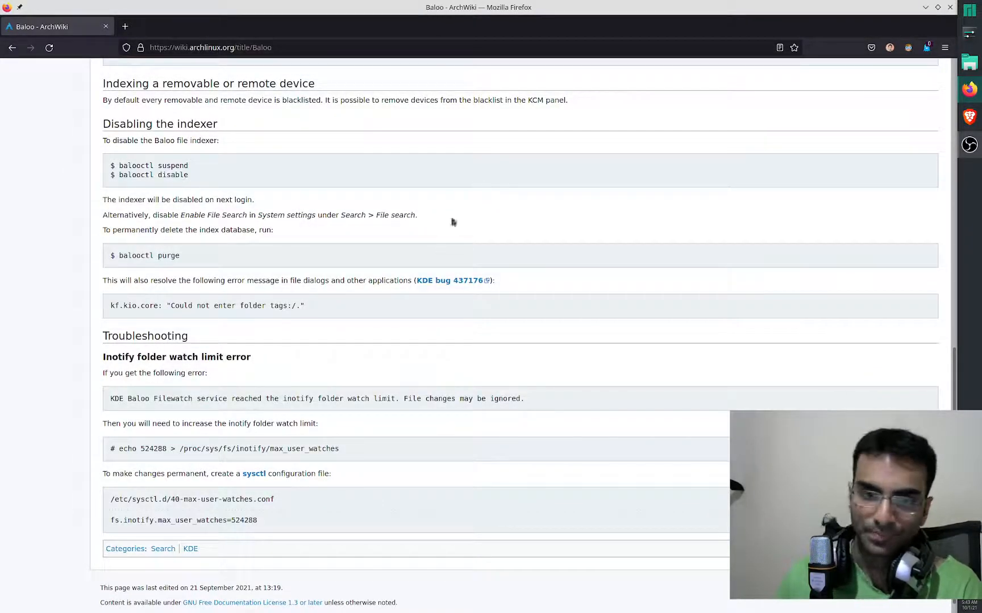
scroll("down", 3)
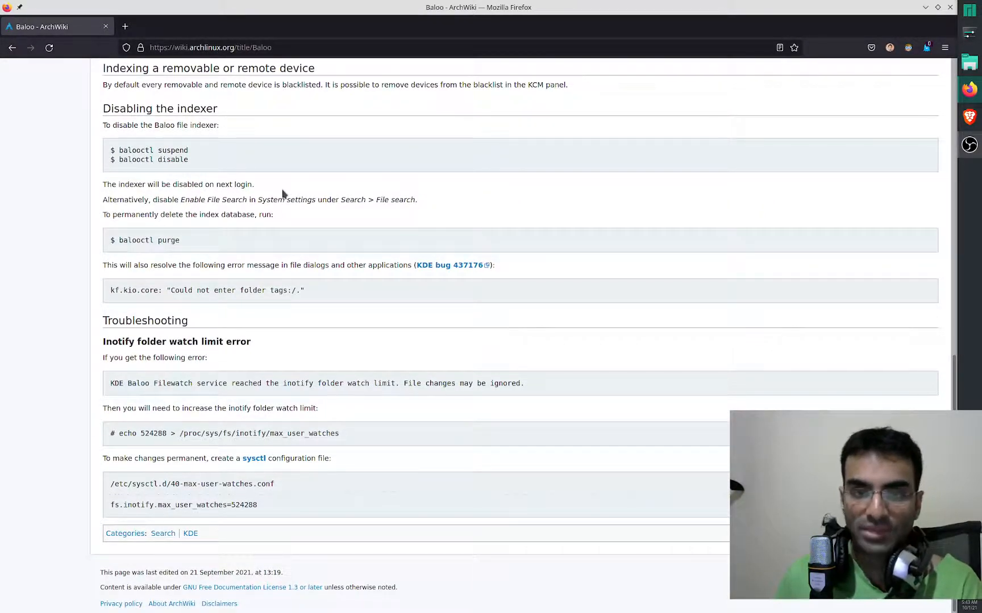
mouse_move(298, 165)
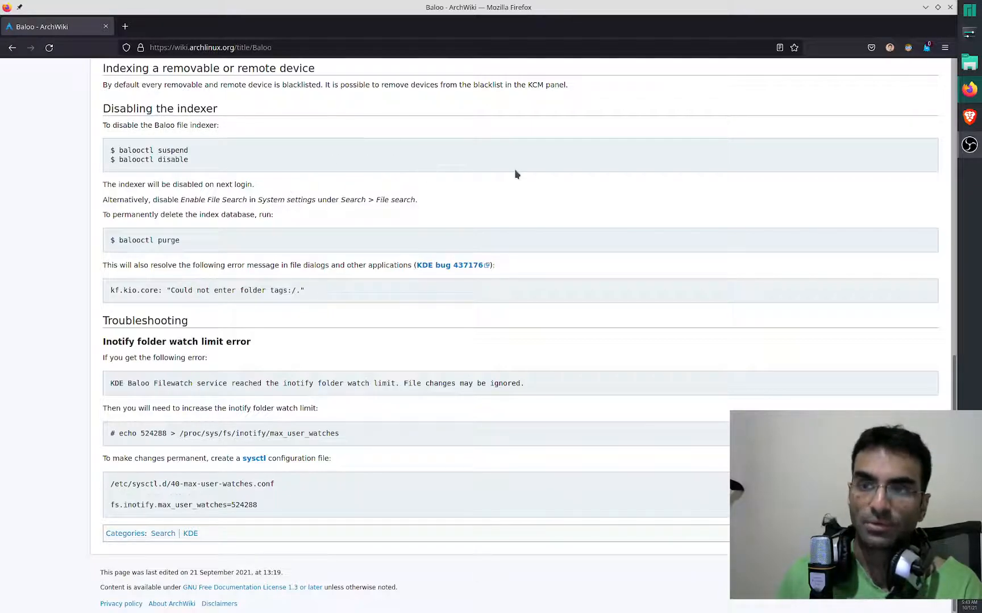
mouse_move(470, 187)
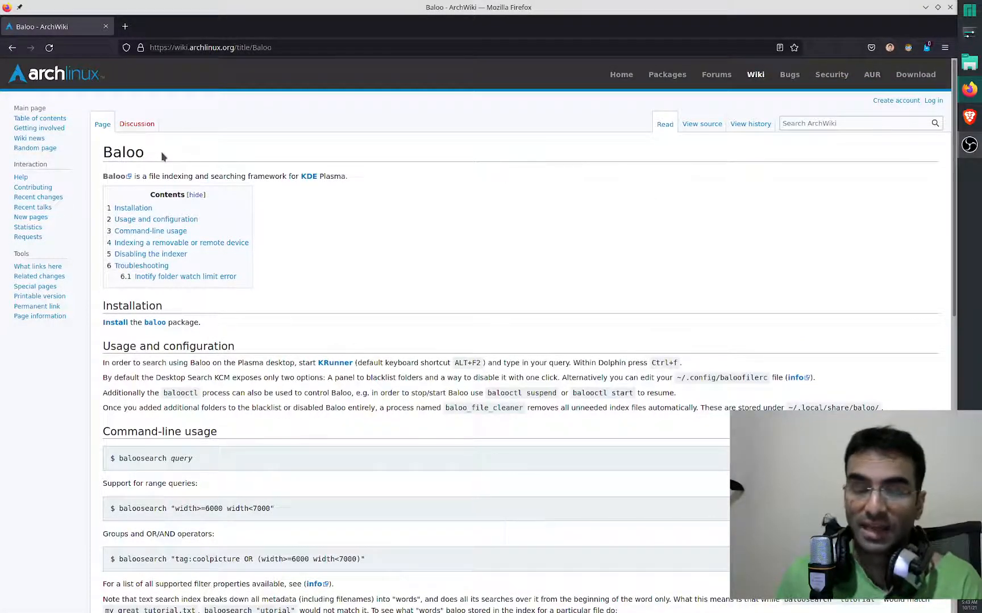
mouse_move(505, 249)
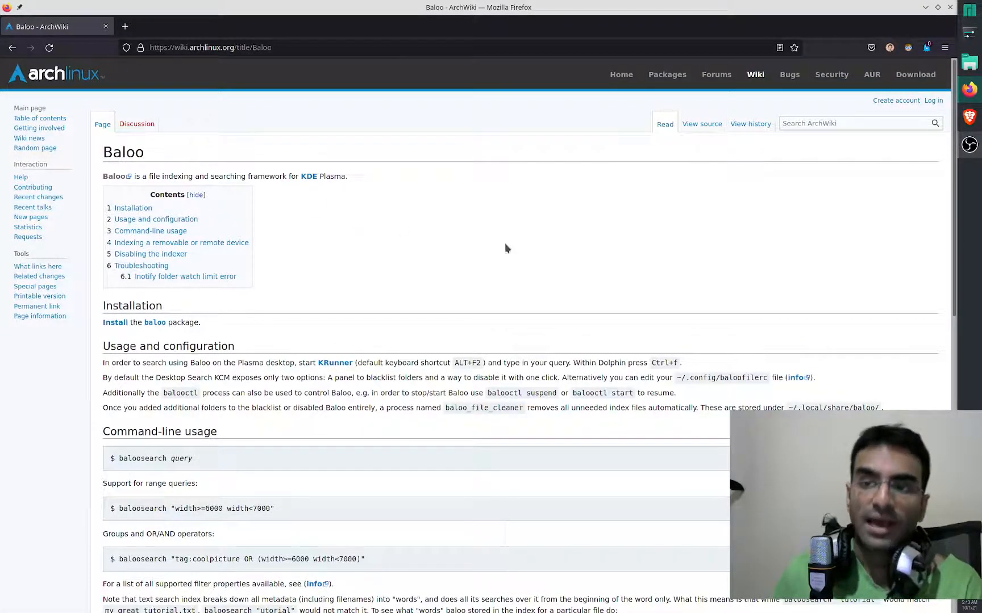
mouse_move(510, 221)
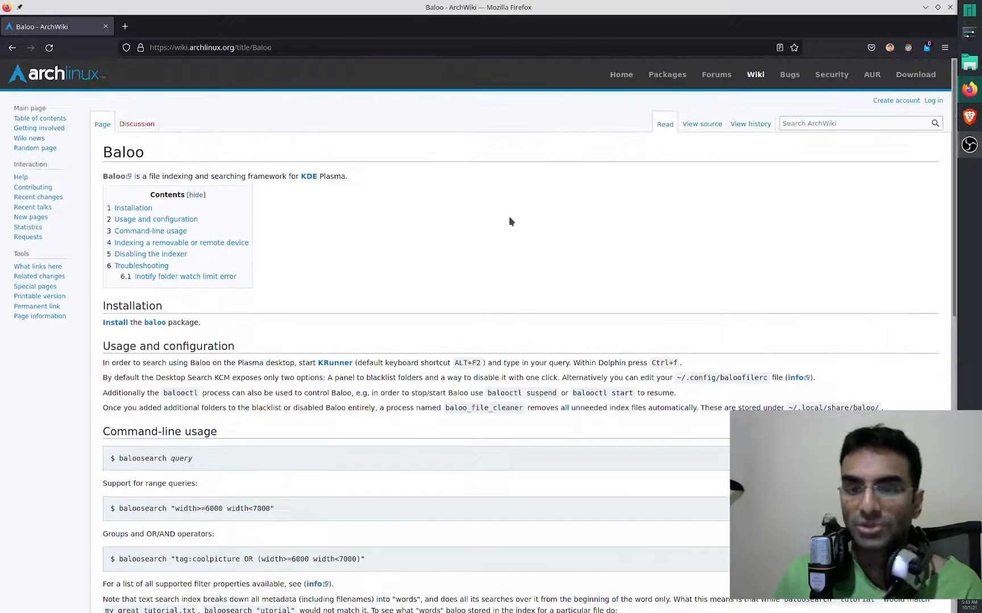
scroll("down", 3)
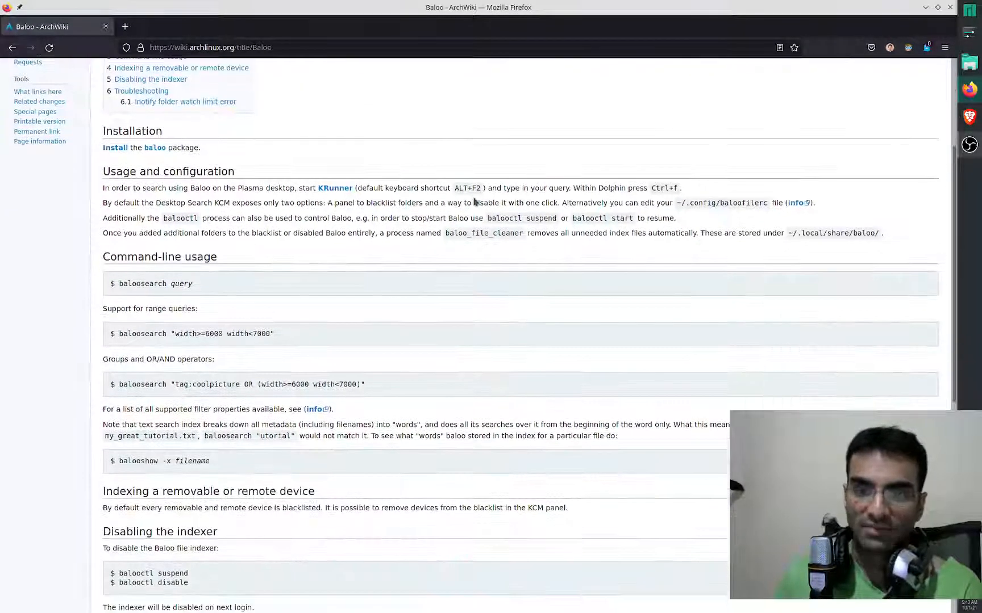
scroll("down", 3)
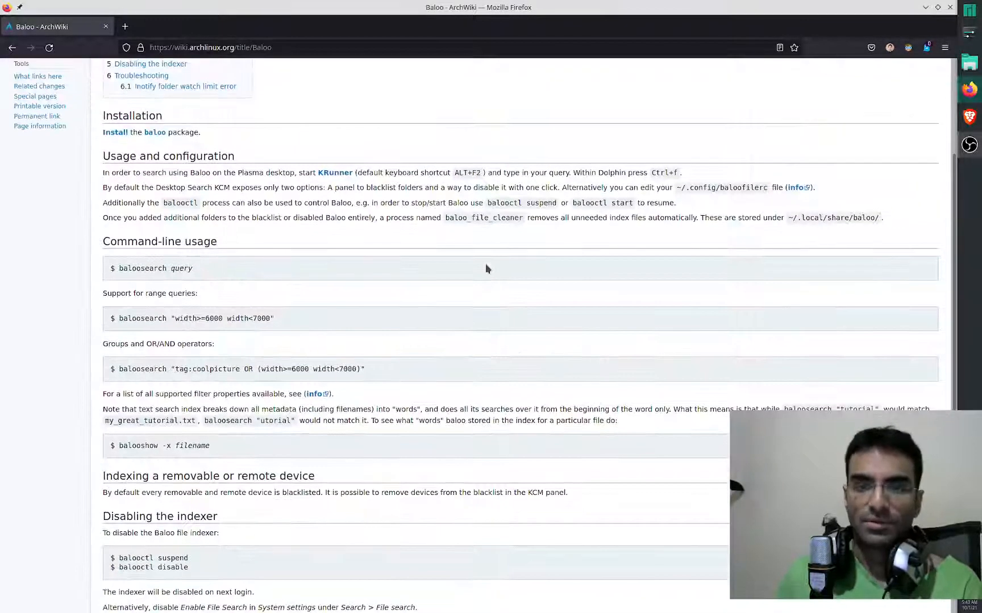
scroll("down", 3)
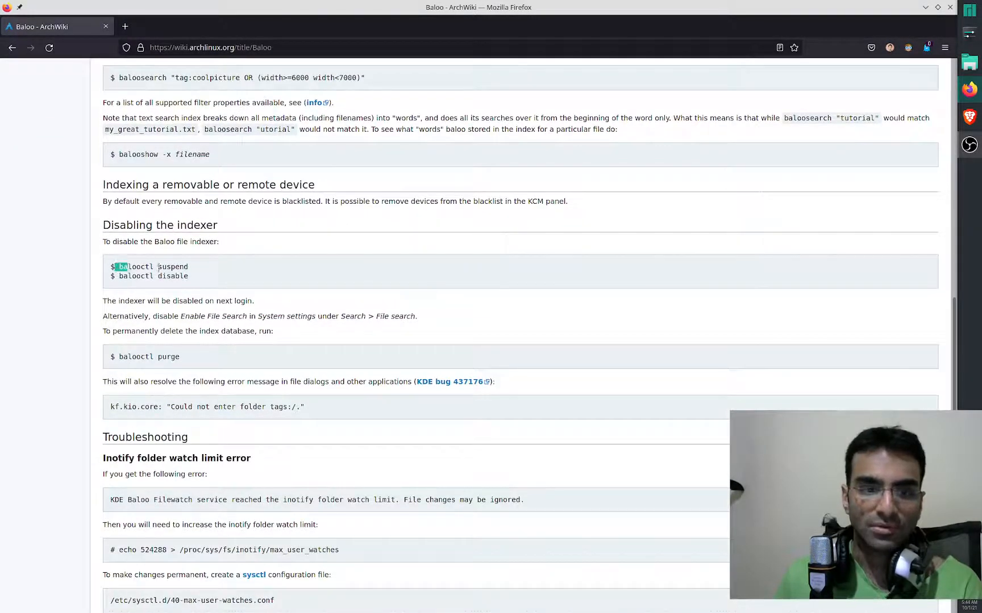